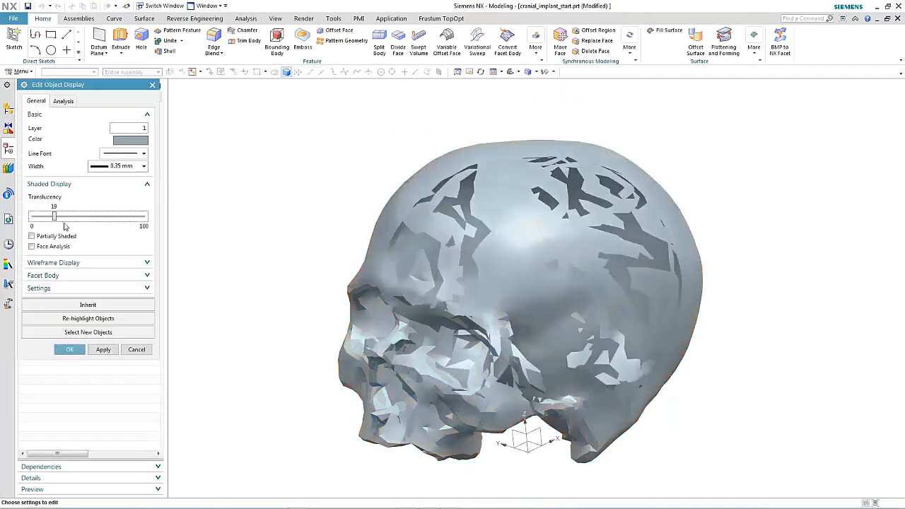
- Make the skull mostly see-through by raising its translucency to about 81 and applying it
{"action": "left_click_drag", "start_coordinate": [55, 216], "coordinate": [127, 217]}
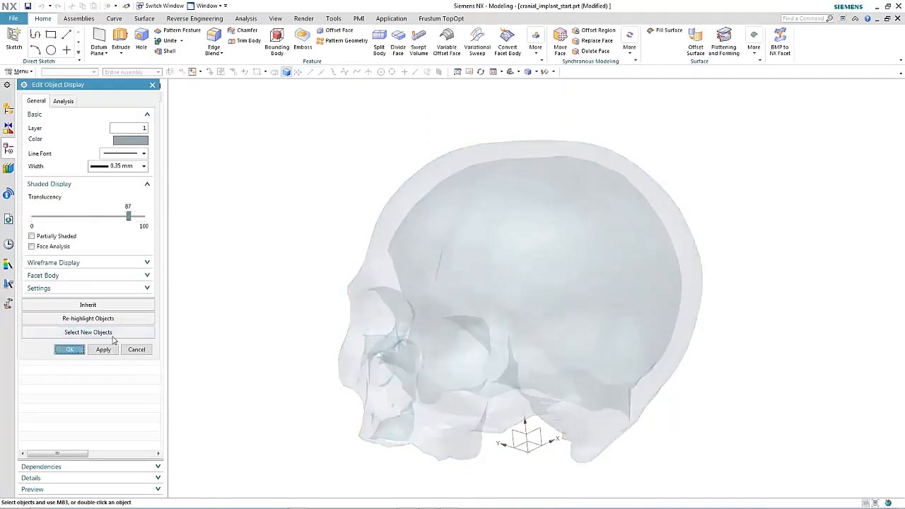
{"action": "left_click", "coordinate": [69, 349]}
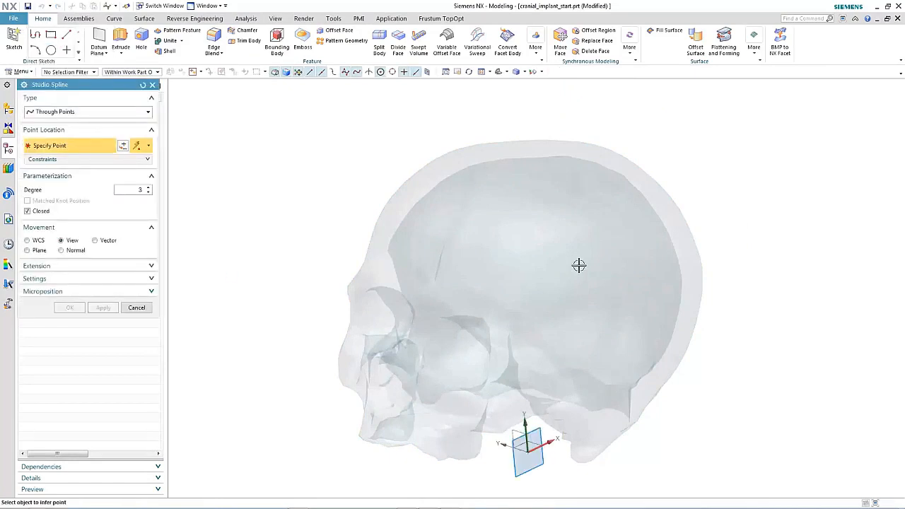
- Draw a closed through-points studio spline on the upper skull outlining the implant region
{"action": "left_click", "coordinate": [579, 265]}
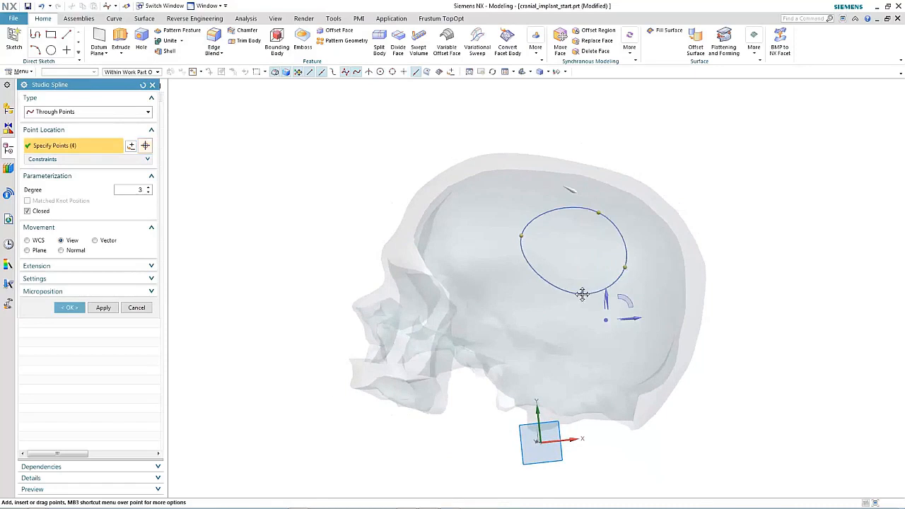
{"action": "left_click_drag", "start_coordinate": [582, 294], "coordinate": [635, 288]}
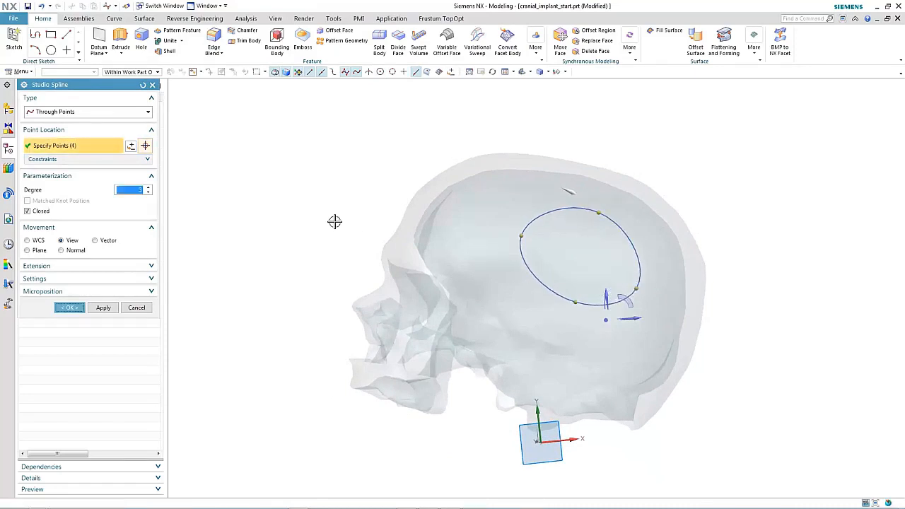
{"action": "left_click", "coordinate": [68, 306]}
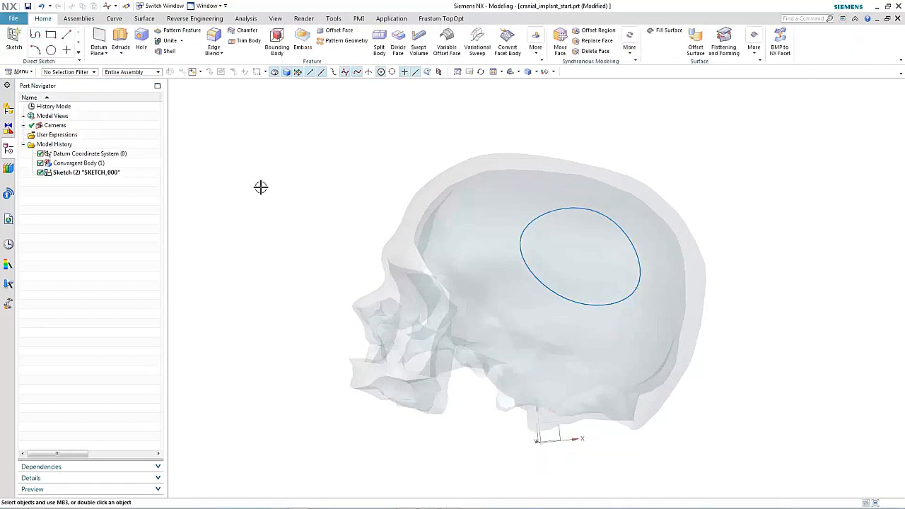
{"action": "left_click_drag", "start_coordinate": [260, 186], "coordinate": [332, 169]}
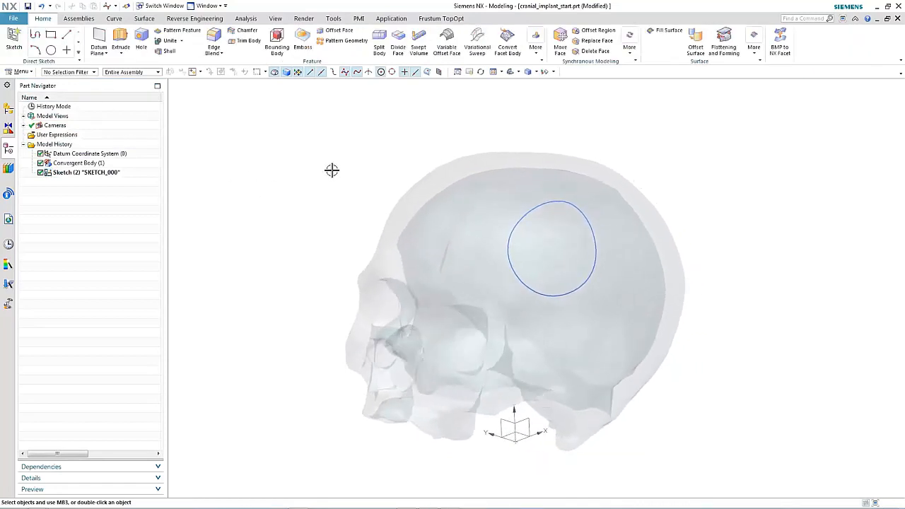
{"action": "left_click", "coordinate": [399, 42]}
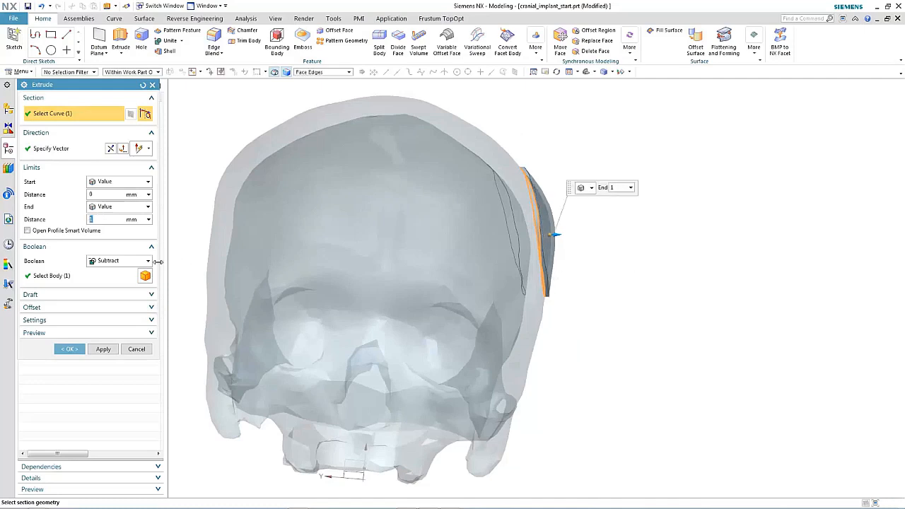
- Extrude the spline-divided skull section into a thin curved implant patch body
{"action": "left_click", "coordinate": [68, 348]}
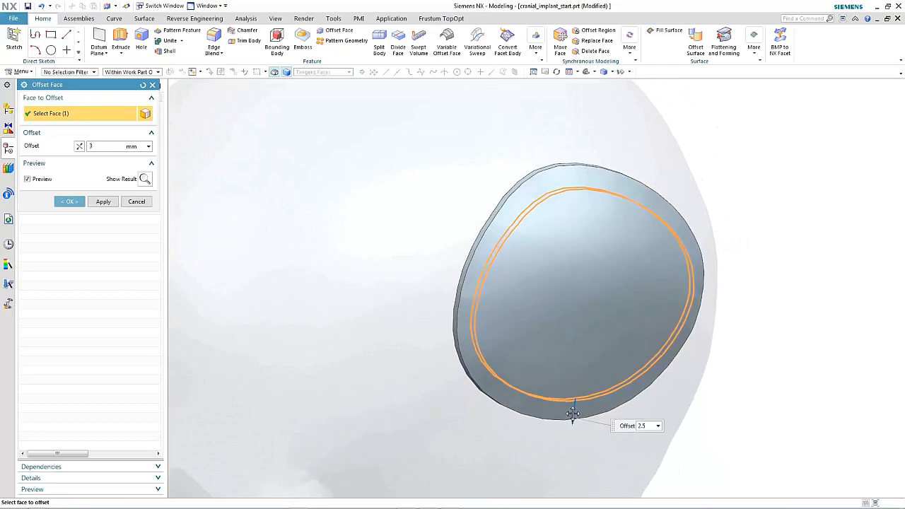
- Offset the patch face by 1.5 mm to thicken the implant
{"action": "type", "text": "1.5"}
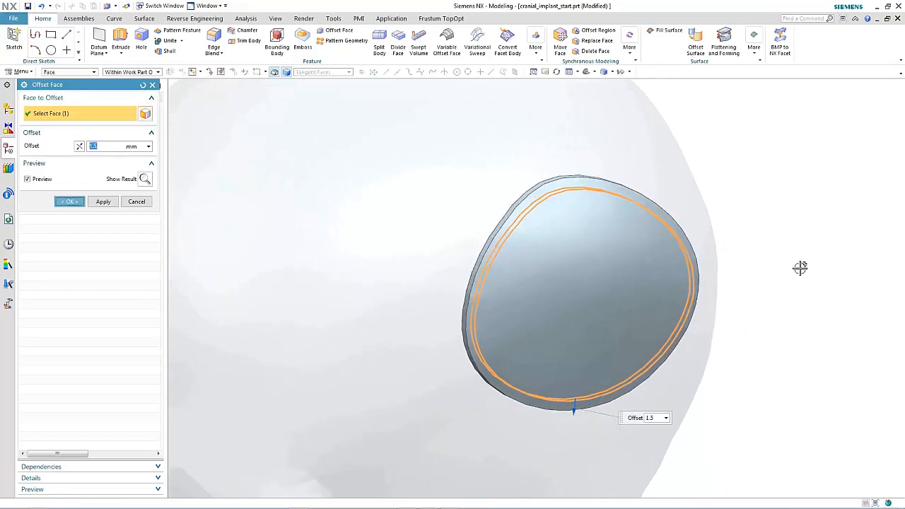
{"action": "left_click", "coordinate": [68, 200]}
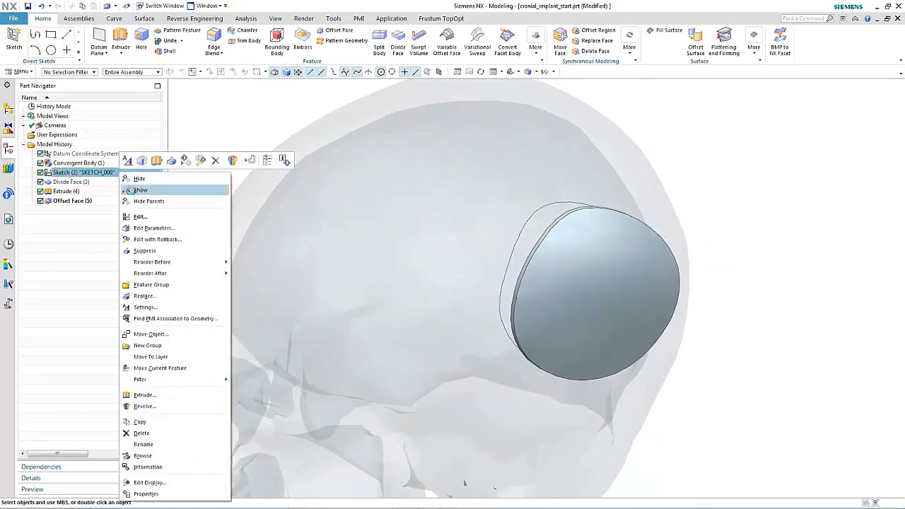
- Show the spline outline again and sketch a small circle of 1 mm diameter inside it
{"action": "left_click", "coordinate": [140, 190]}
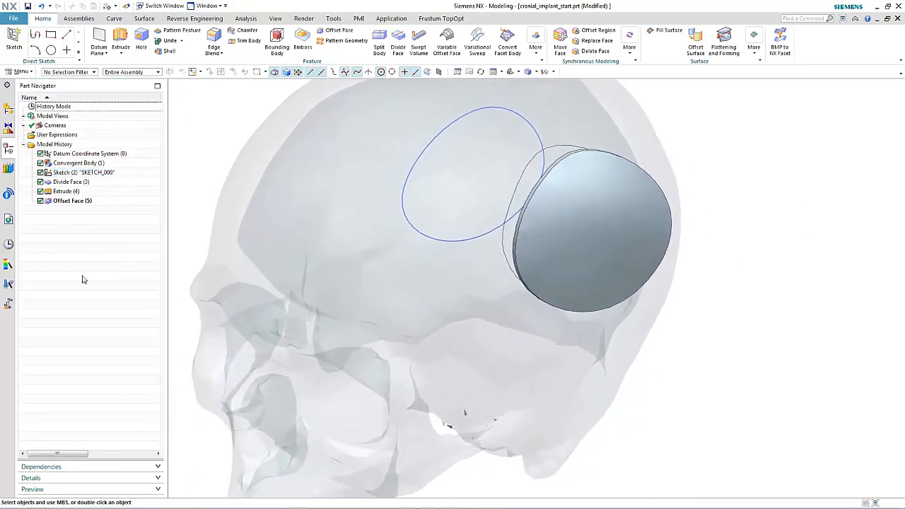
{"action": "left_click", "coordinate": [51, 51]}
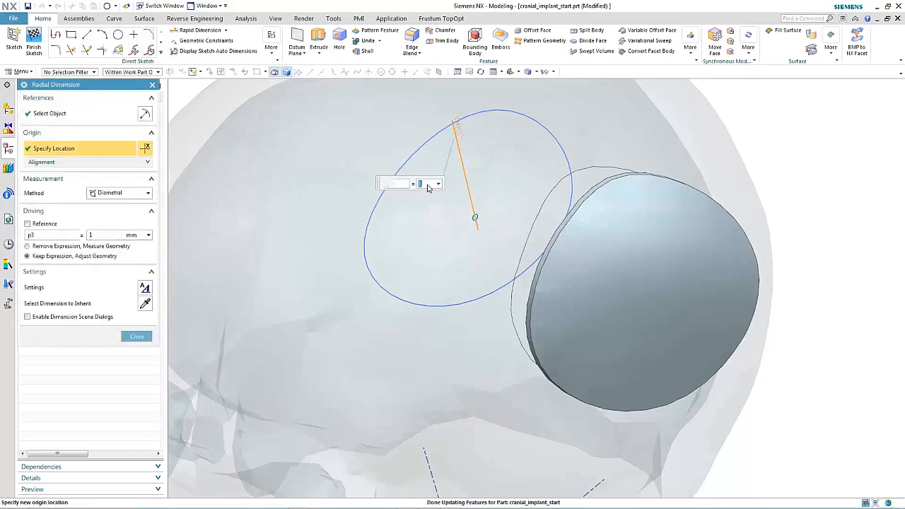
{"action": "left_click", "coordinate": [136, 337]}
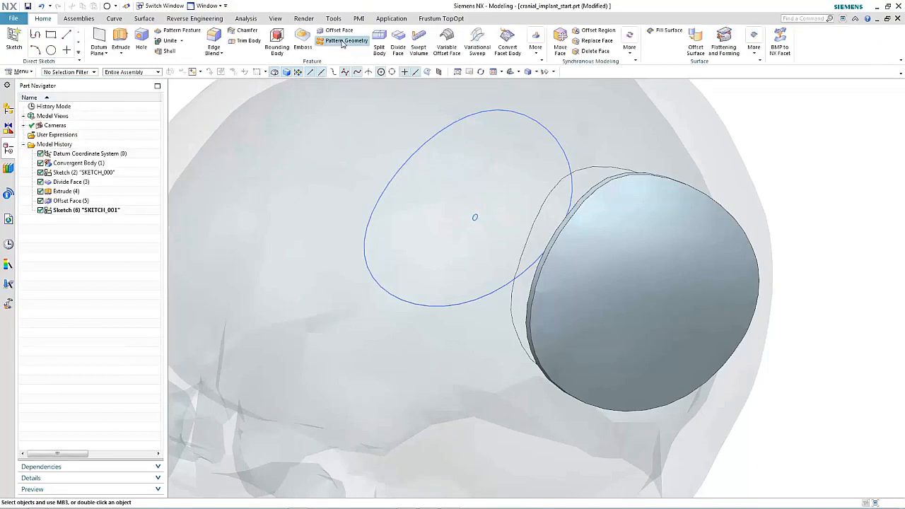
- Pattern the small circle in a diamond linear layout bounded by the spline curve
{"action": "left_click", "coordinate": [345, 39]}
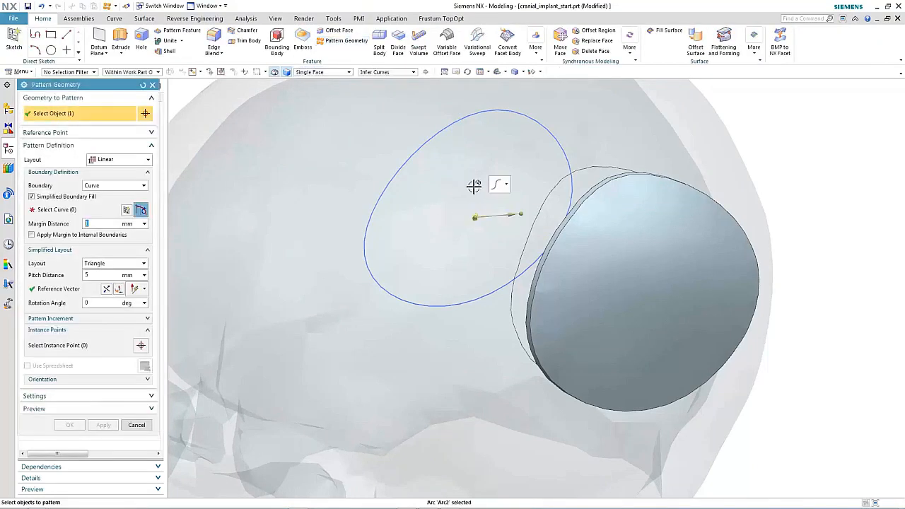
{"action": "left_click", "coordinate": [497, 116]}
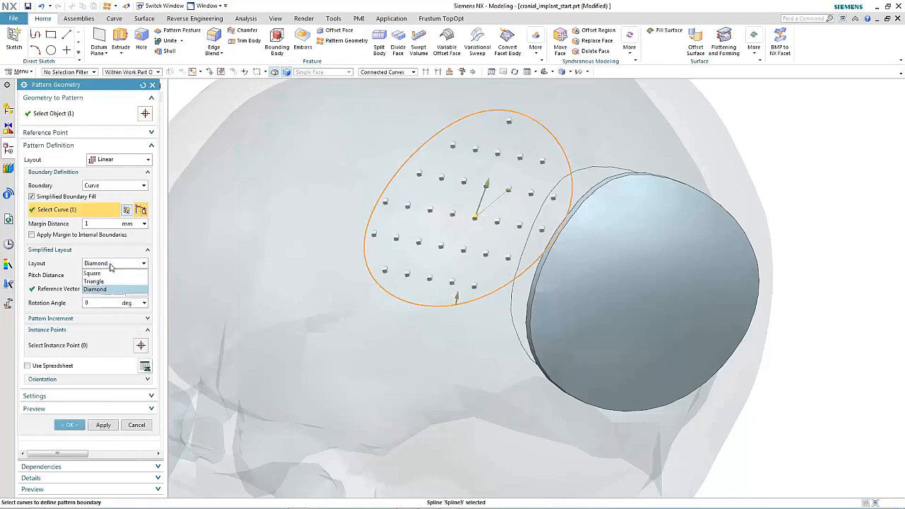
{"action": "left_click", "coordinate": [67, 424]}
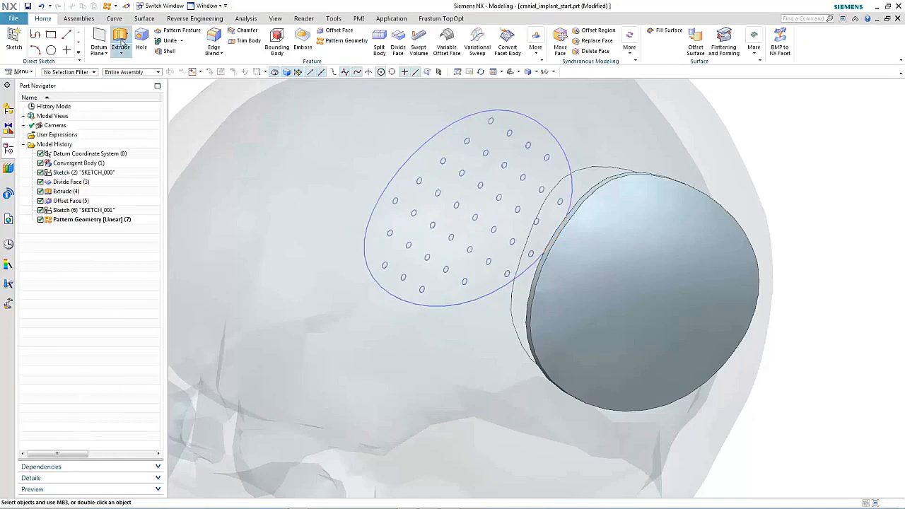
- Subtract-extrude the patterned circles through the patch to cut a grid of drainage holes
{"action": "left_click", "coordinate": [122, 39]}
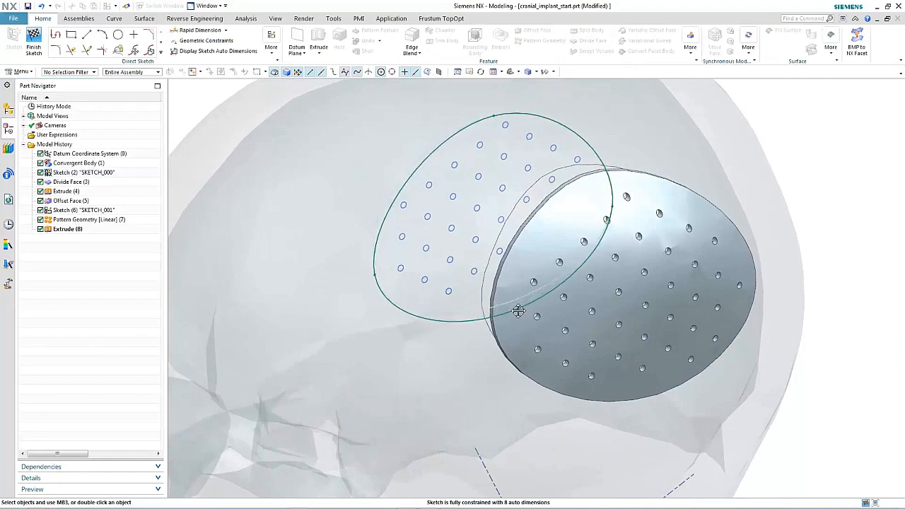
{"action": "left_click", "coordinate": [34, 43]}
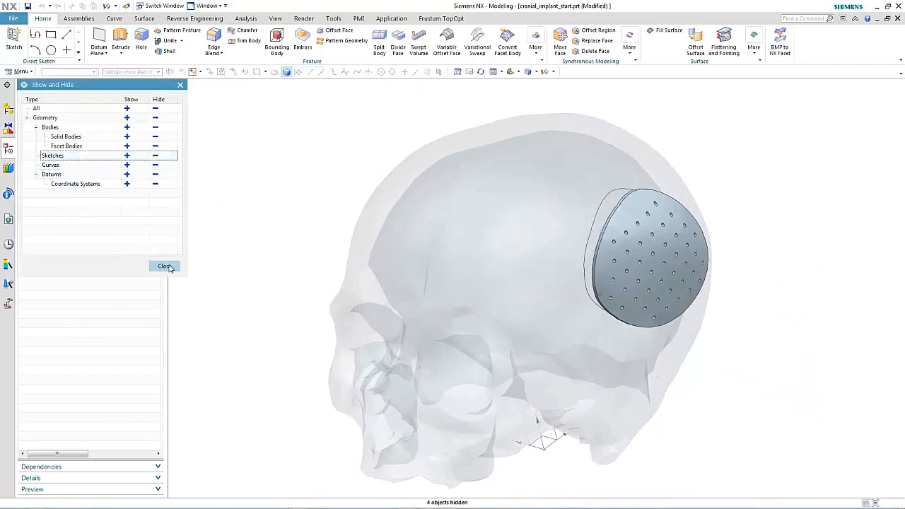
- Hide all sketch curves and give the perforated patch a blue display colour
{"action": "left_click", "coordinate": [164, 266]}
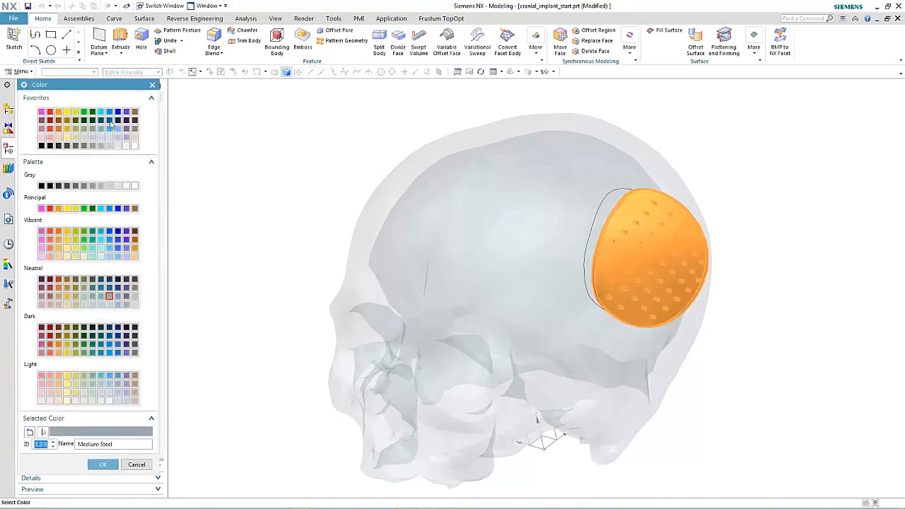
{"action": "left_click", "coordinate": [103, 464]}
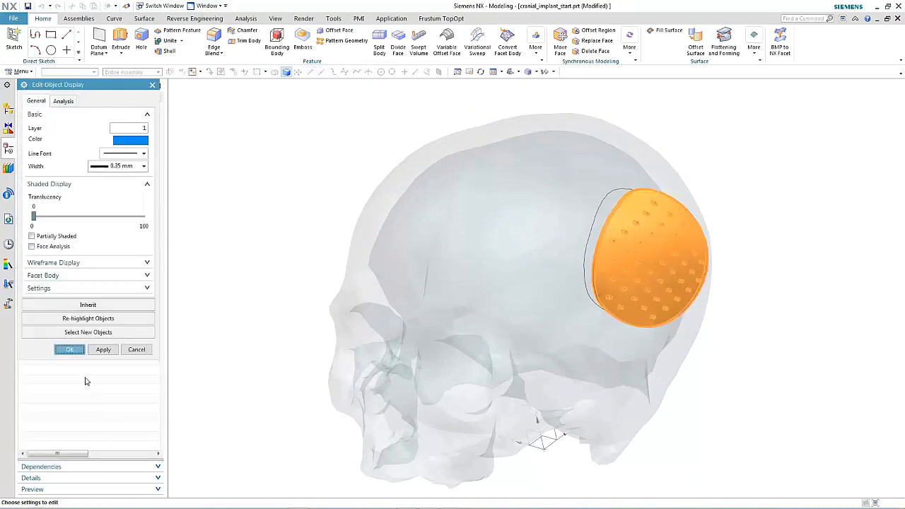
{"action": "left_click", "coordinate": [102, 349]}
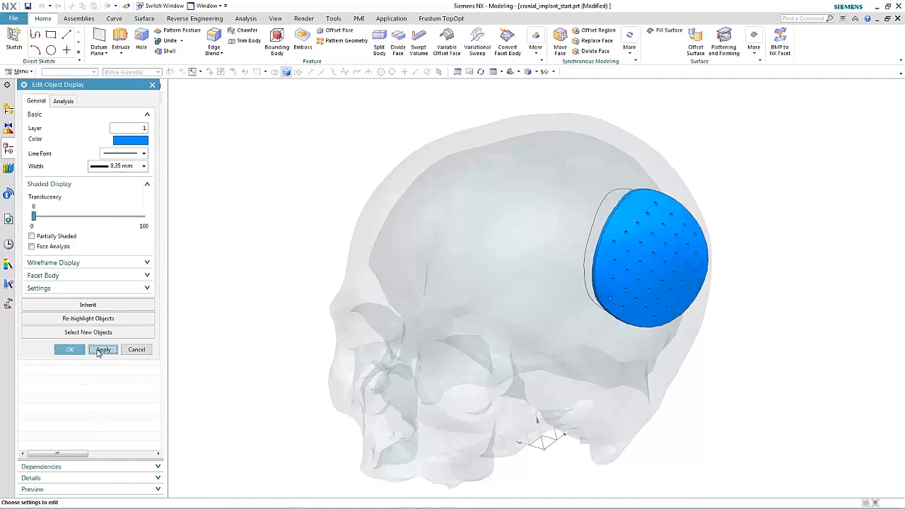